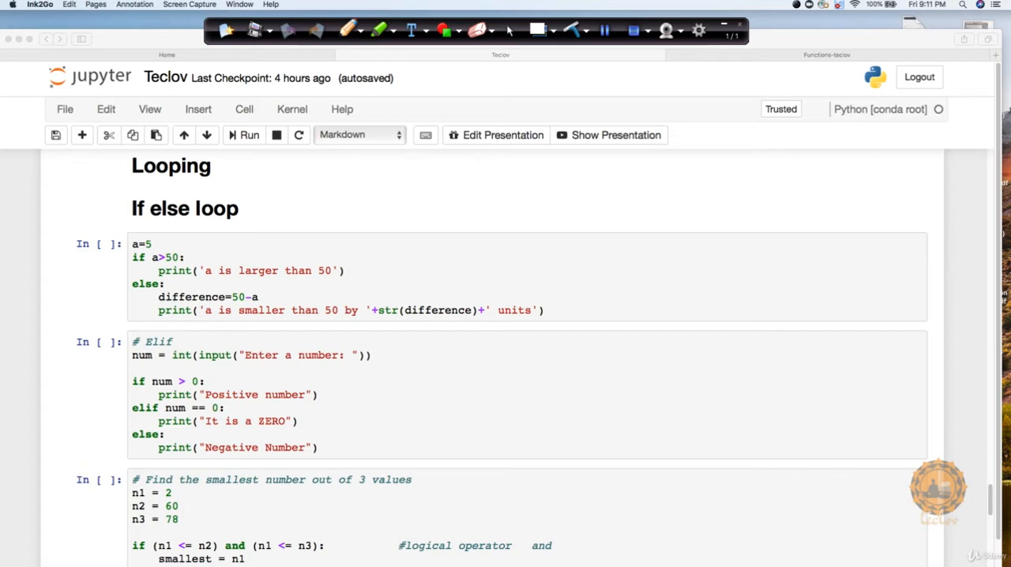
Step: Annotate the if-else code, ticking a=5, the a>50 condition, the first print and the else branch
{"action": "left_click", "coordinate": [346, 30]}
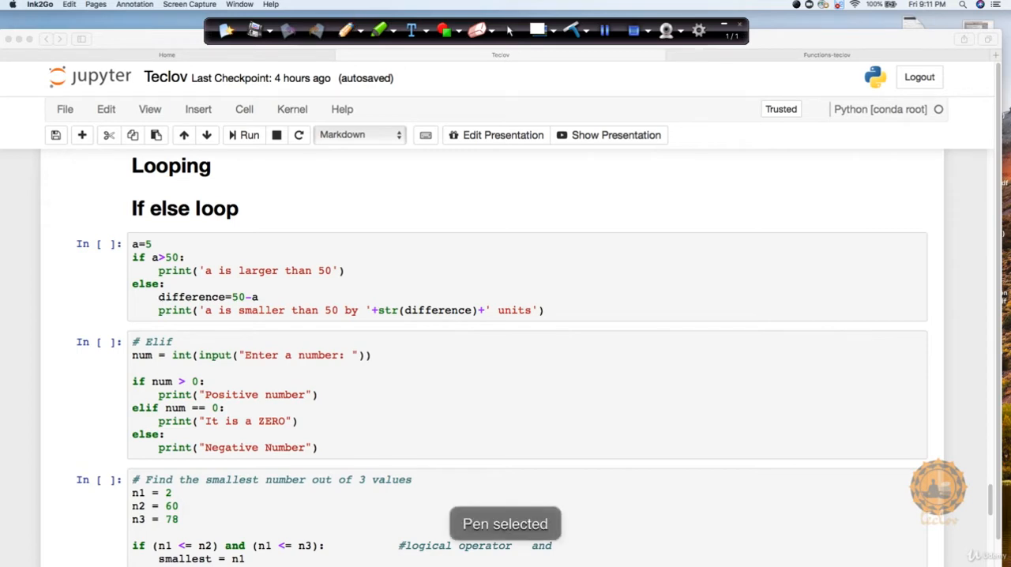
{"action": "left_click_drag", "start_coordinate": [158, 245], "coordinate": [183, 229]}
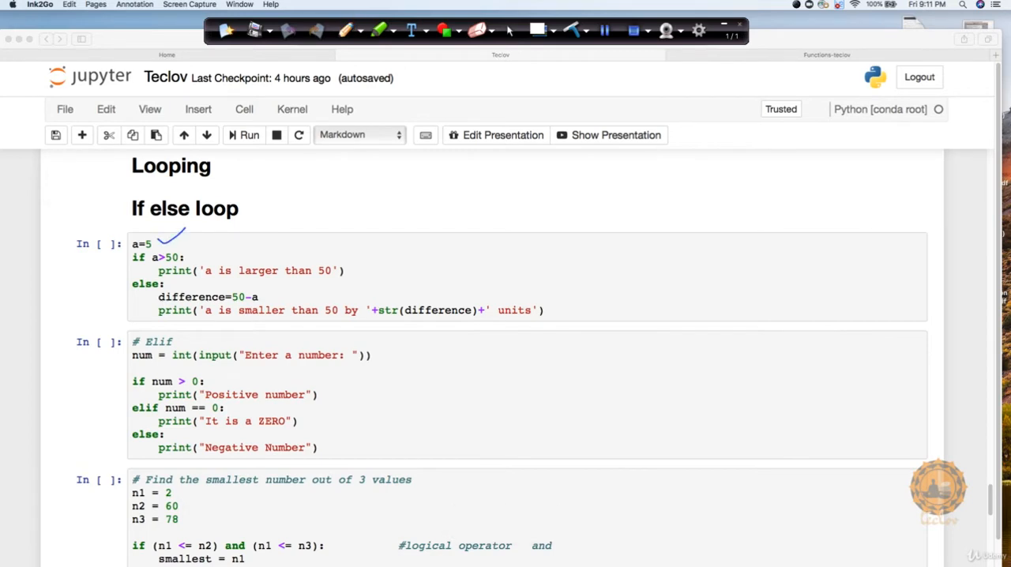
{"action": "left_click_drag", "start_coordinate": [183, 259], "coordinate": [208, 251]}
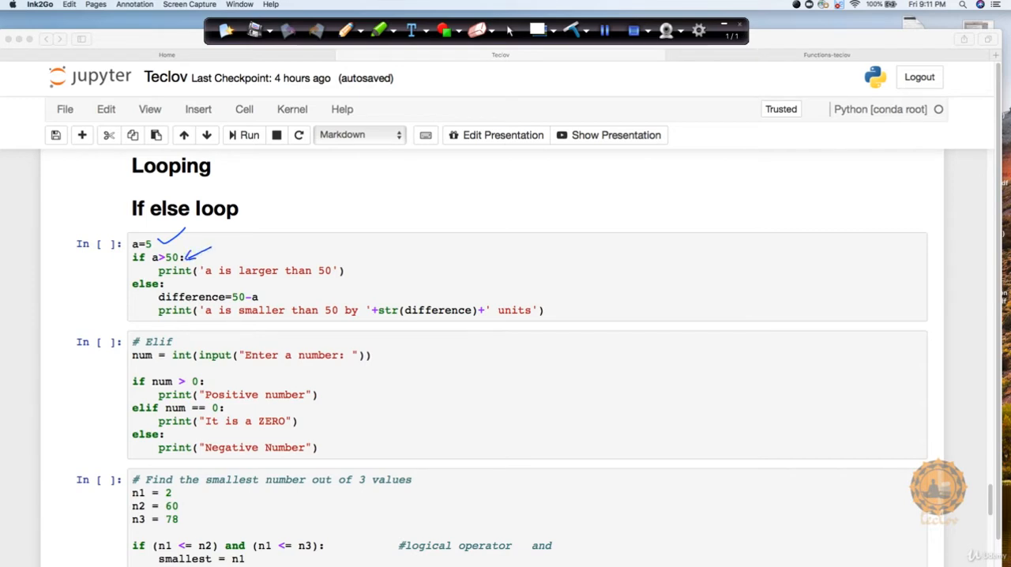
{"action": "left_click_drag", "start_coordinate": [347, 269], "coordinate": [387, 256]}
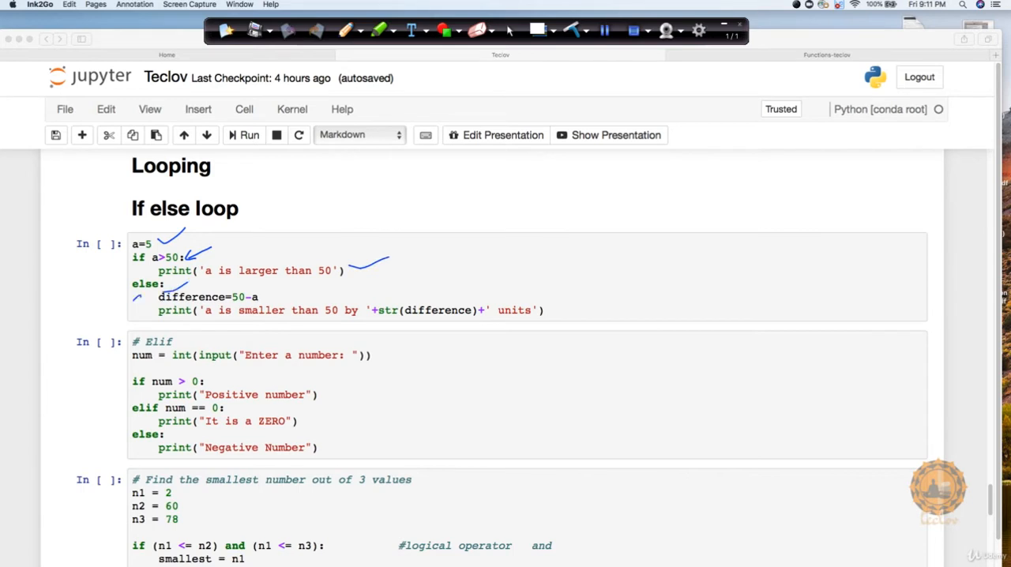
{"action": "left_click_drag", "start_coordinate": [141, 298], "coordinate": [146, 319]}
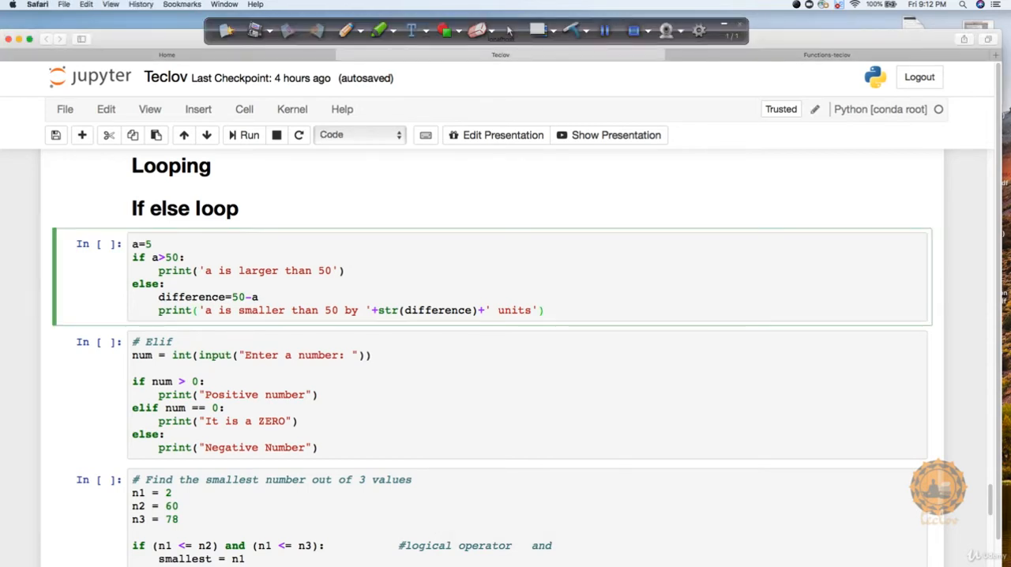
Step: Run the if-else cell so it prints 'a is smaller than 50 by 45 units'
{"action": "left_click", "coordinate": [249, 134]}
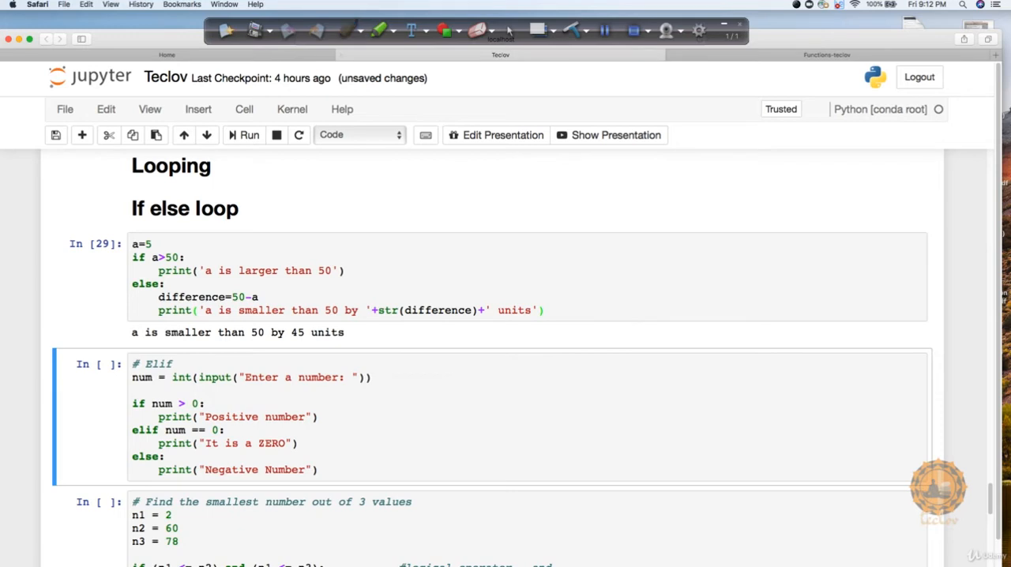
{"action": "left_click", "coordinate": [348, 30]}
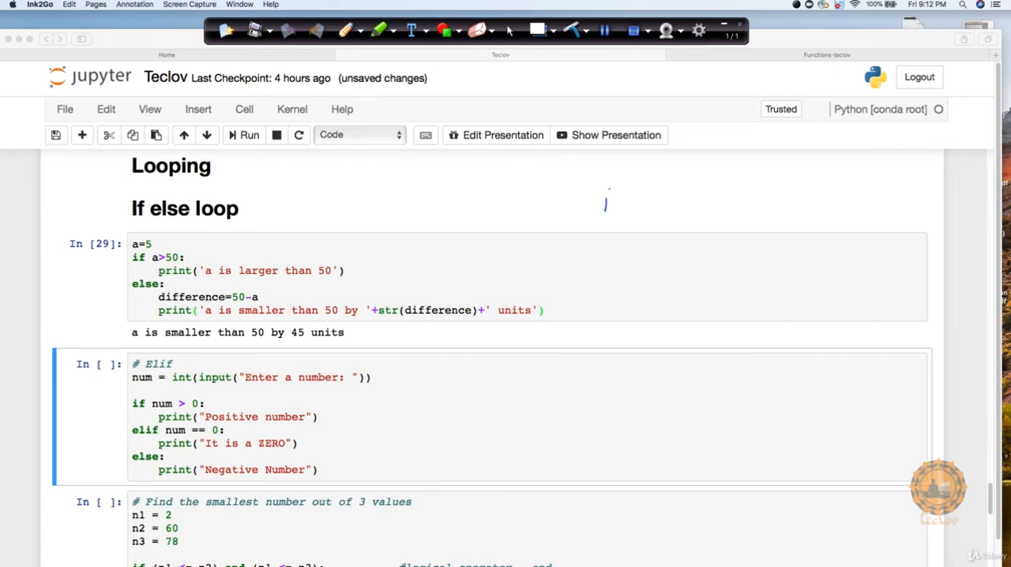
{"action": "left_click_drag", "start_coordinate": [604, 203], "coordinate": [724, 197]}
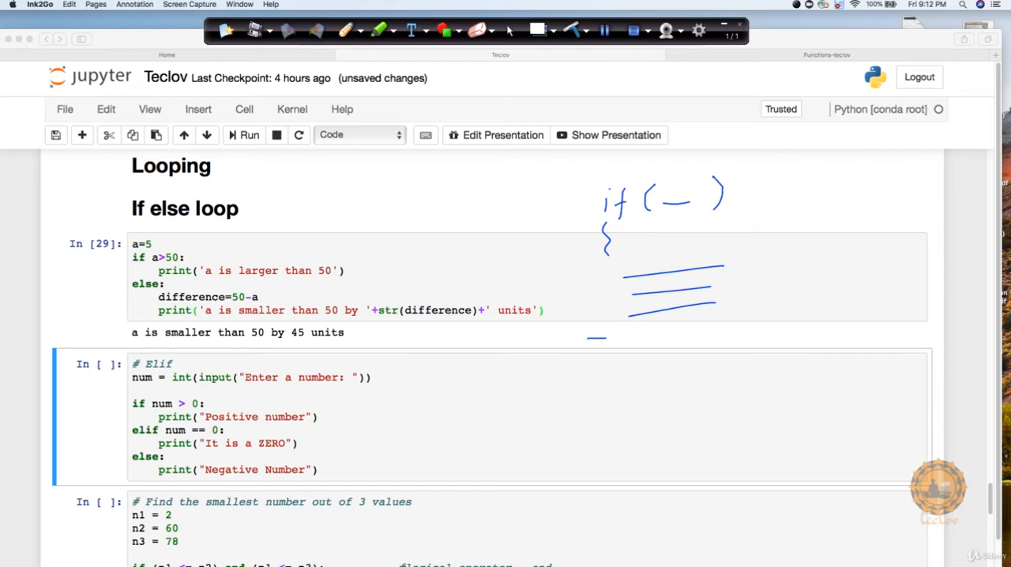
{"action": "left_click_drag", "start_coordinate": [607, 340], "coordinate": [608, 387]}
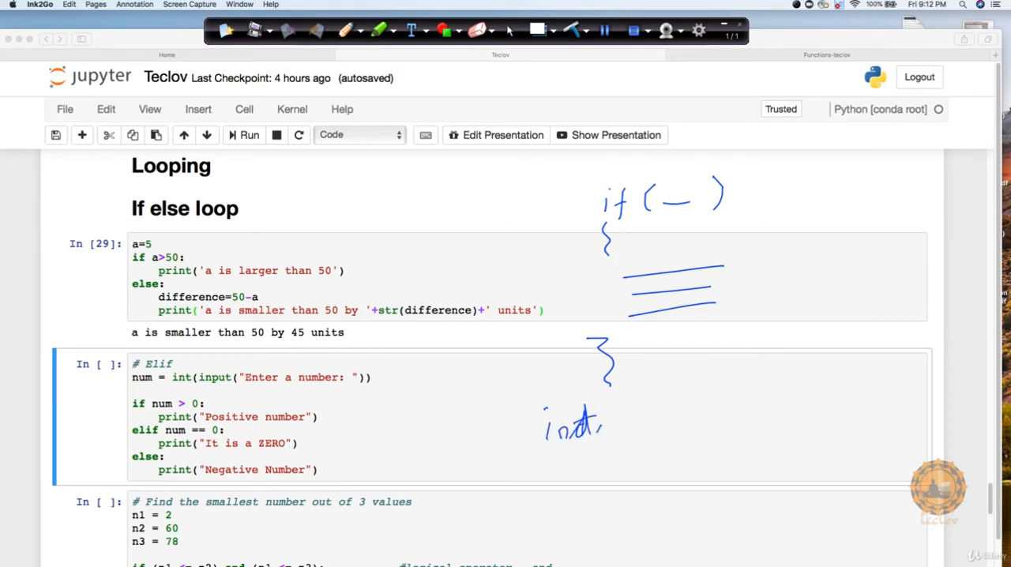
{"action": "left_click_drag", "start_coordinate": [601, 419], "coordinate": [703, 419]}
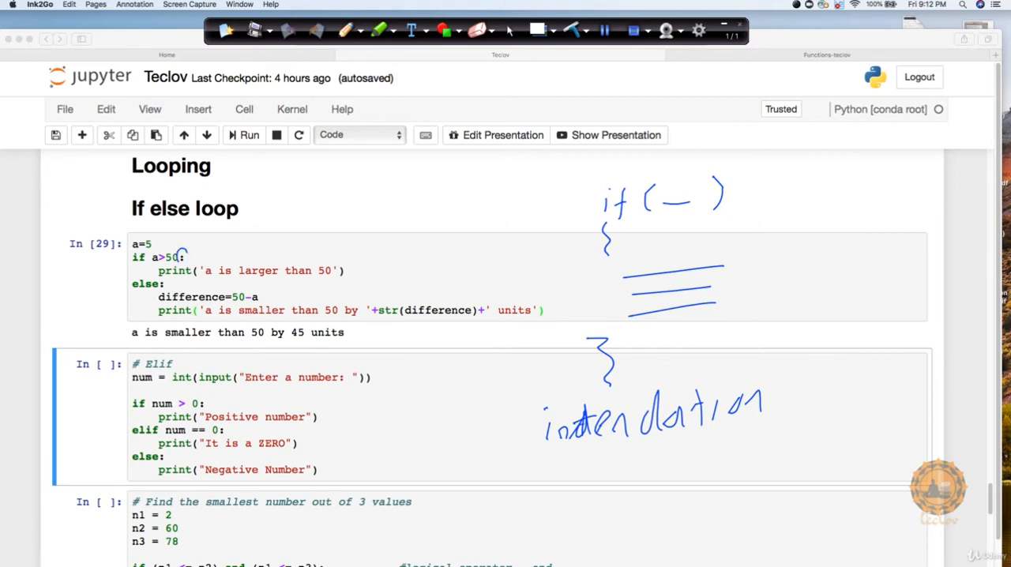
{"action": "left_click", "coordinate": [183, 256]}
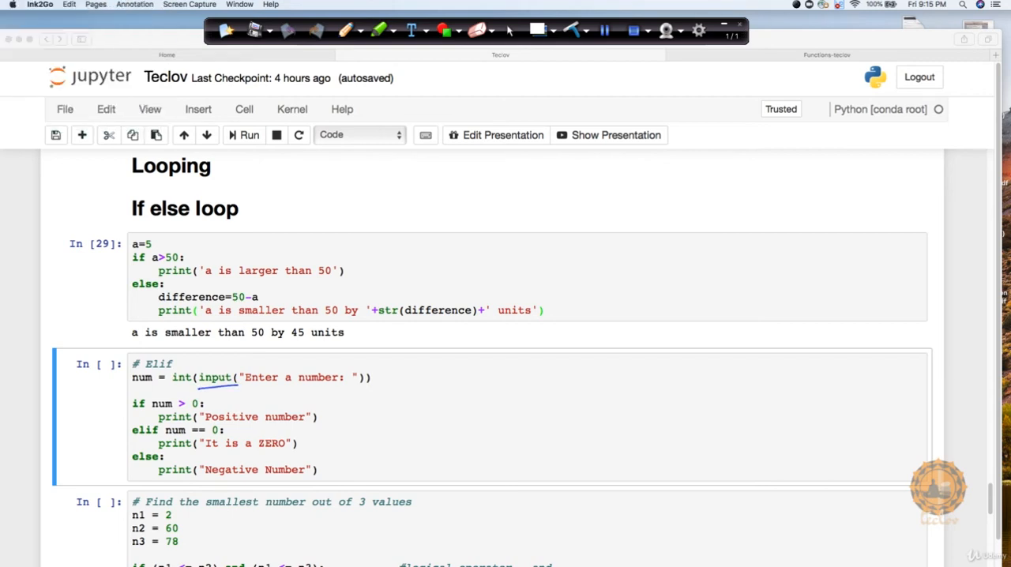
{"action": "mouse_move", "coordinate": [98, 109]}
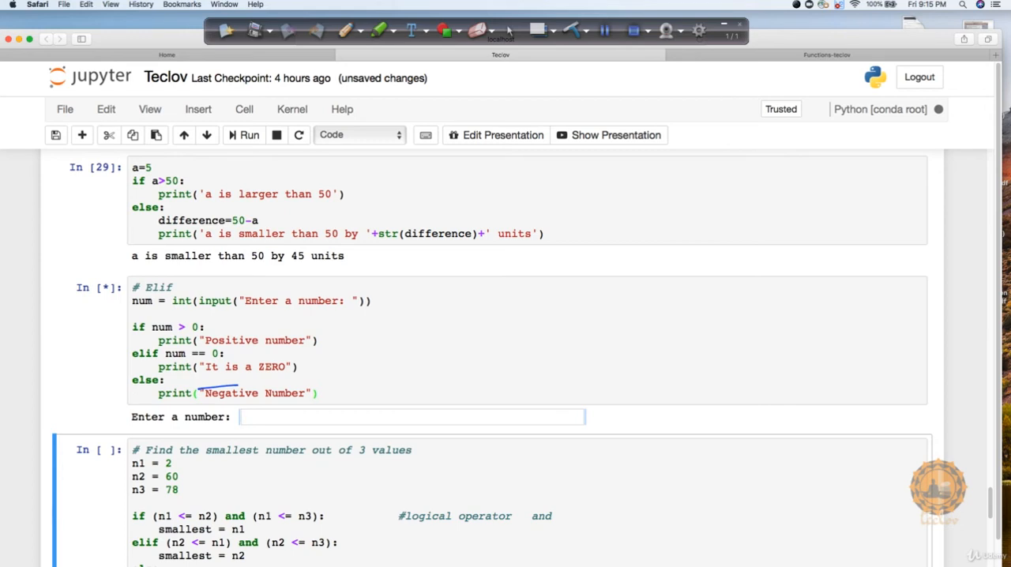
Step: Enter 10 at the elif cell's prompt so it prints 'Positive number'
{"action": "type", "text": "1"}
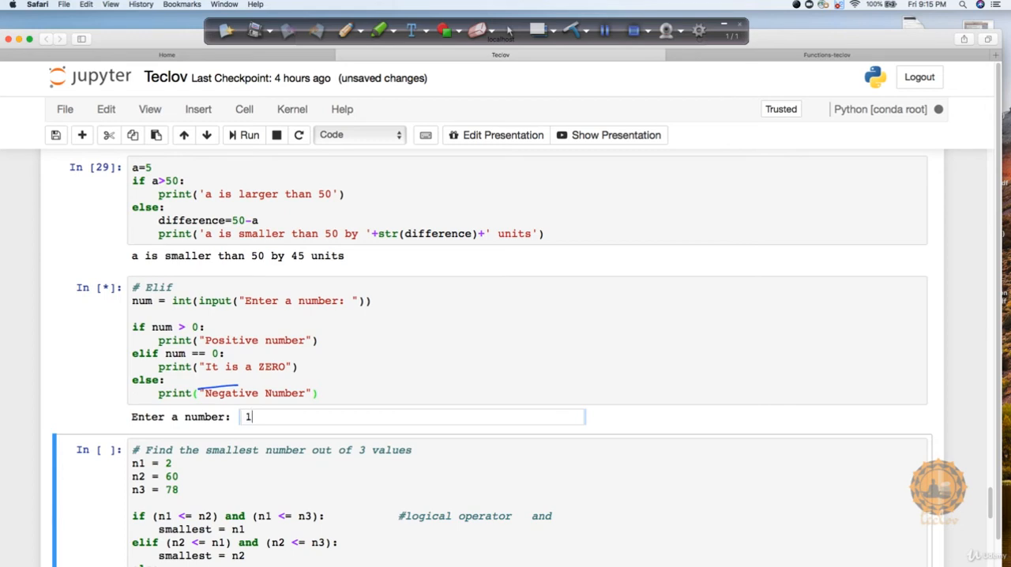
{"action": "type", "text": "0"}
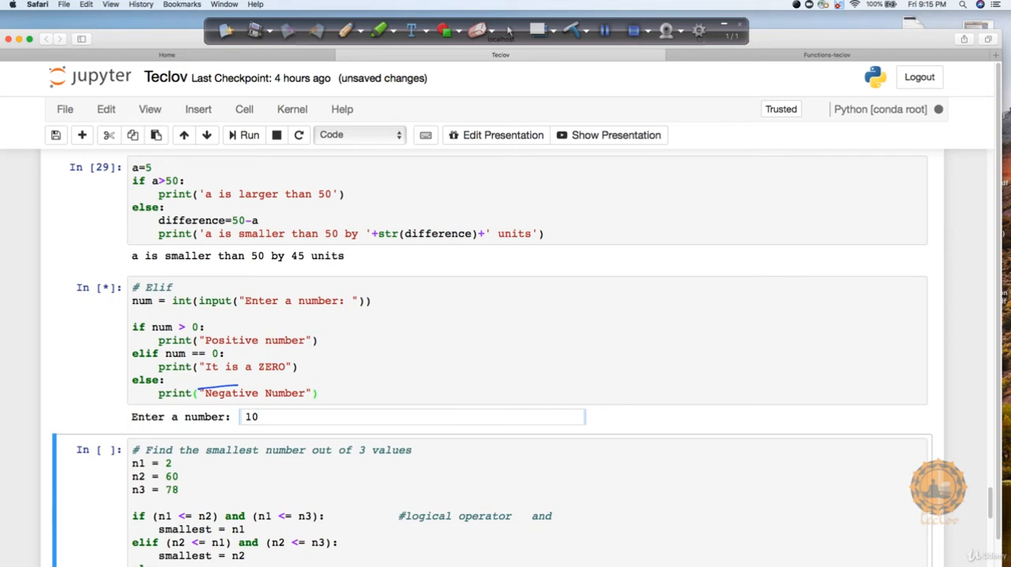
{"action": "key", "text": "enter"}
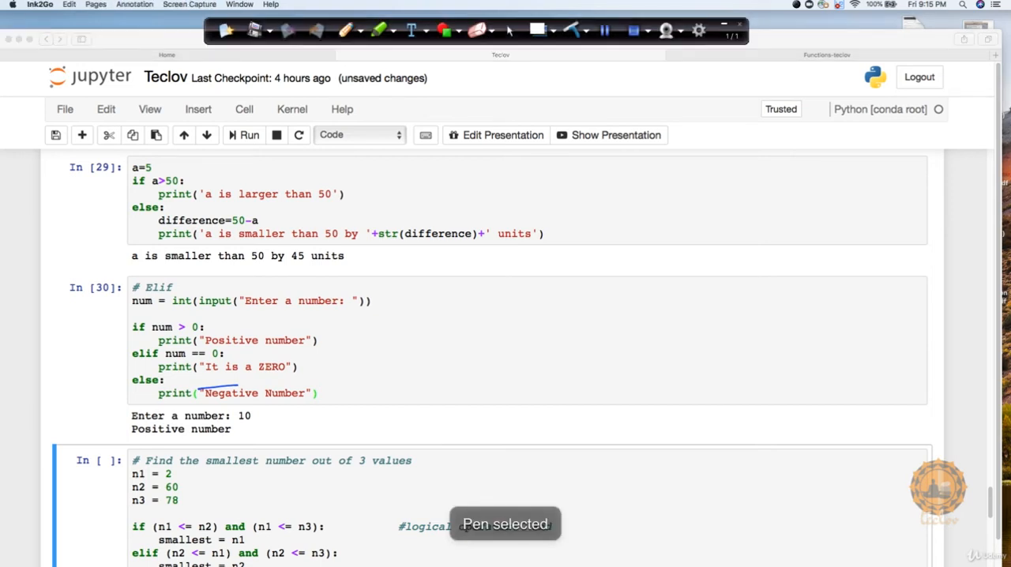
Step: Annotate the elif branches and select the elif cell to run it again
{"action": "left_click_drag", "start_coordinate": [158, 316], "coordinate": [180, 316]}
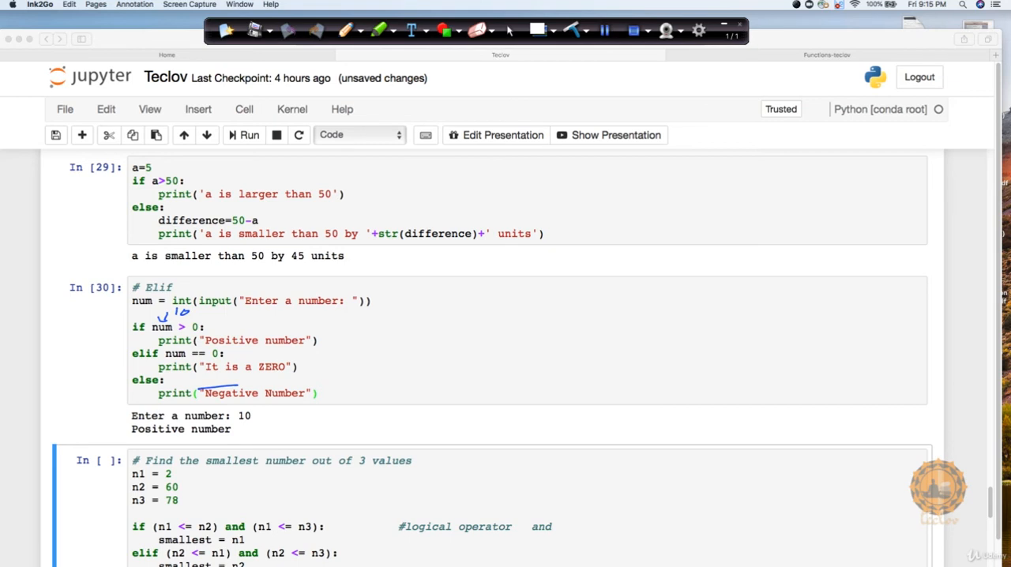
{"action": "left_click_drag", "start_coordinate": [158, 364], "coordinate": [218, 343]}
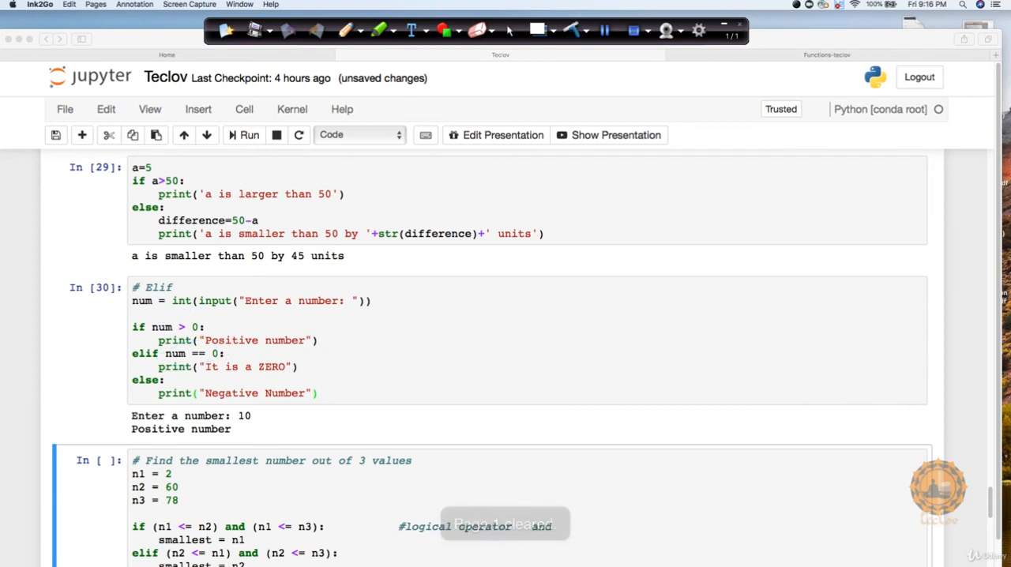
{"action": "left_click", "coordinate": [316, 392]}
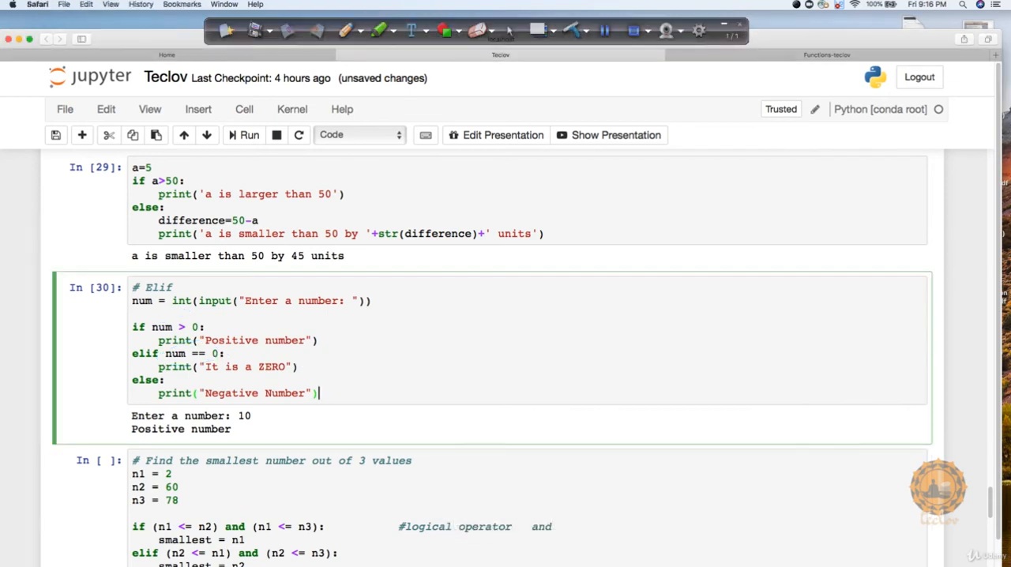
Step: Re-run the elif cell with input 0 so it prints 'It is a ZERO'
{"action": "left_click", "coordinate": [250, 134]}
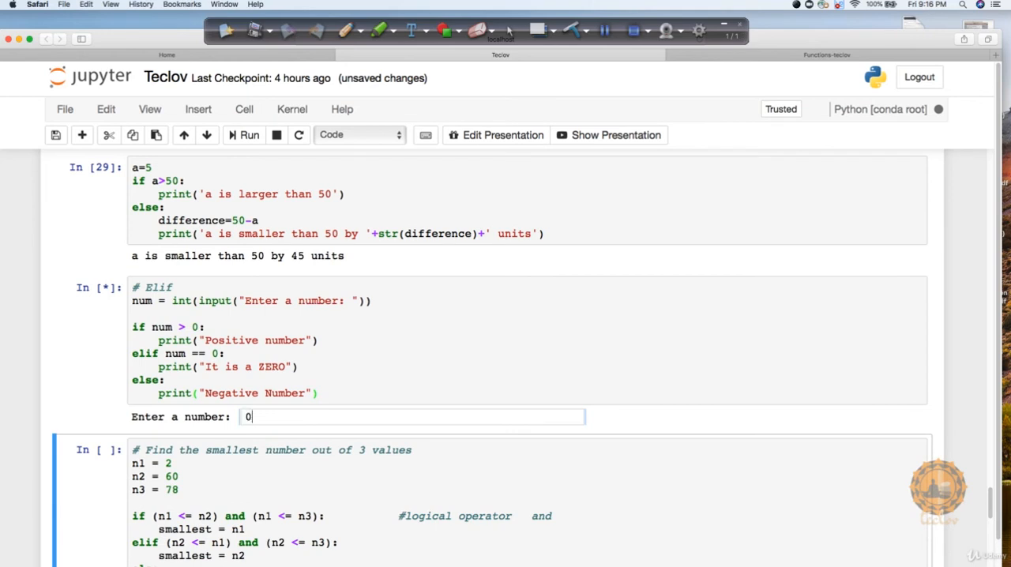
{"action": "key", "text": "enter"}
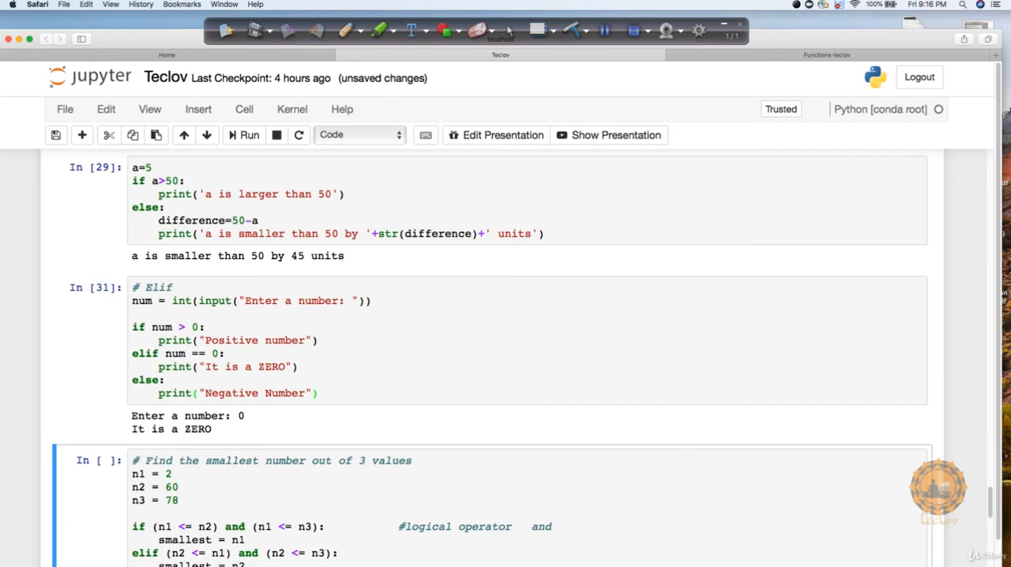
{"action": "scroll", "scroll_direction": "down", "scroll_amount": 3}
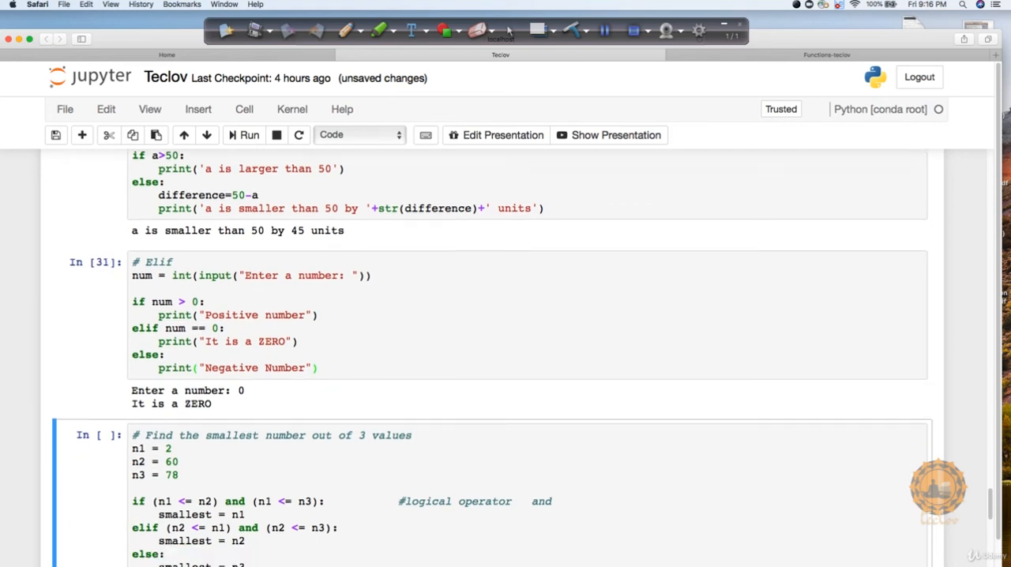
Step: Scroll down to the 'Find the smallest number out of 3 values' cell
{"action": "scroll", "scroll_direction": "down", "scroll_amount": 3}
{"action": "type", "text": "print(\"Smallest element among three numbers is: {}\".format(smallest))"}
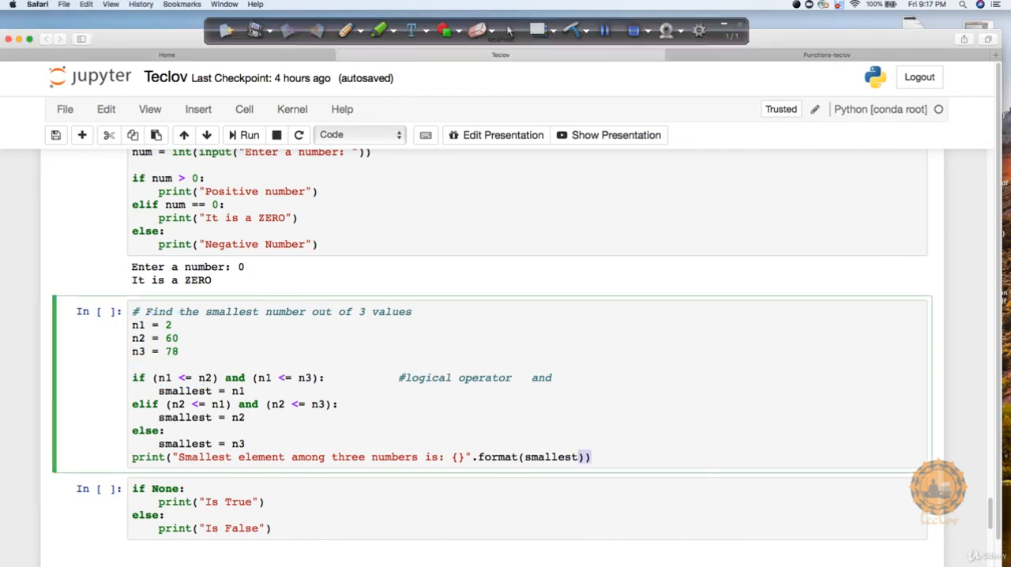
Step: Run the smallest-of-three cell (prints 2) and the if None cell (prints 'Is False')
{"action": "left_click", "coordinate": [244, 134]}
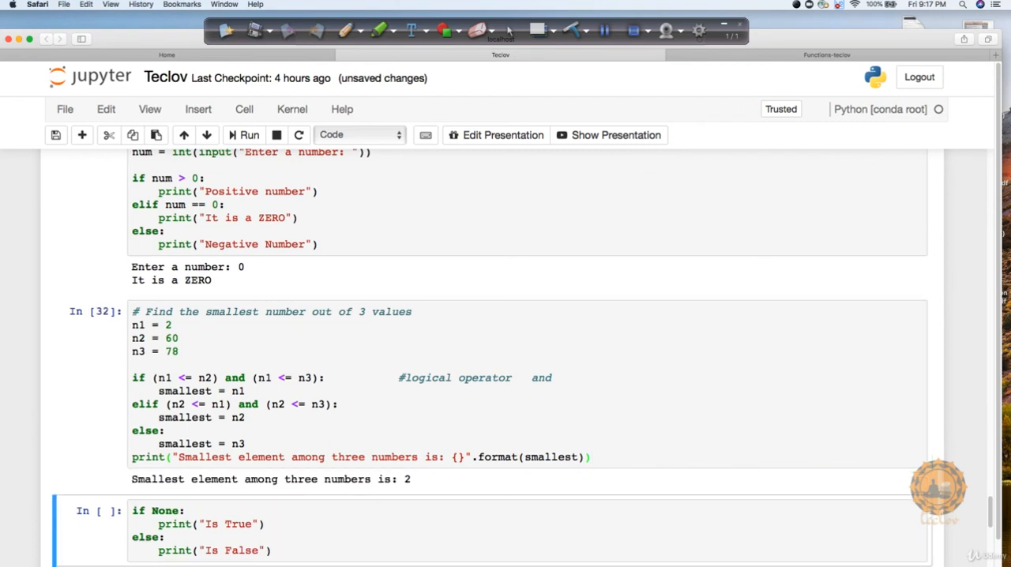
{"action": "scroll", "scroll_direction": "down", "scroll_amount": 3}
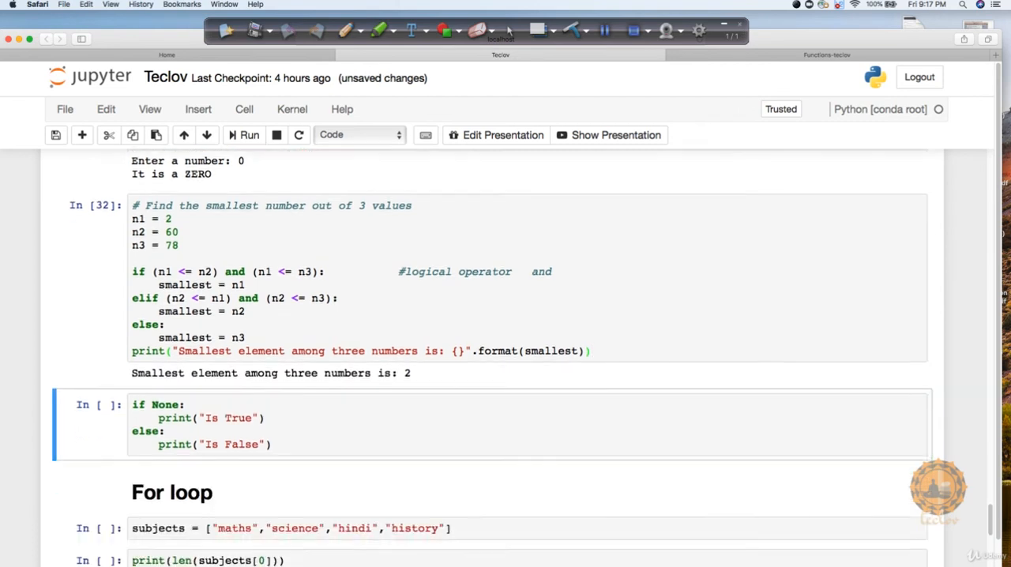
{"action": "scroll", "scroll_direction": "down", "scroll_amount": 3}
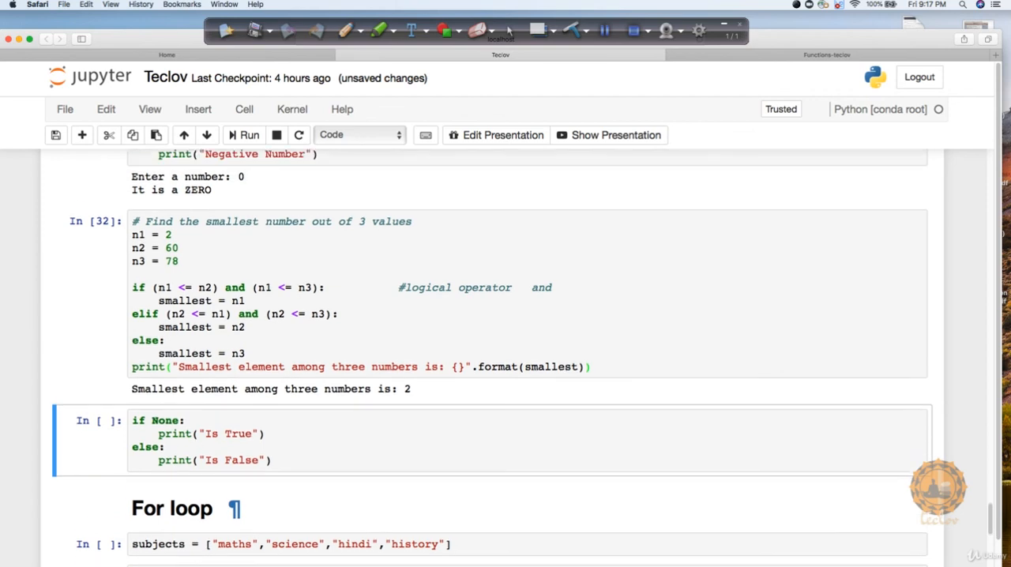
{"action": "scroll", "scroll_direction": "down", "scroll_amount": 3}
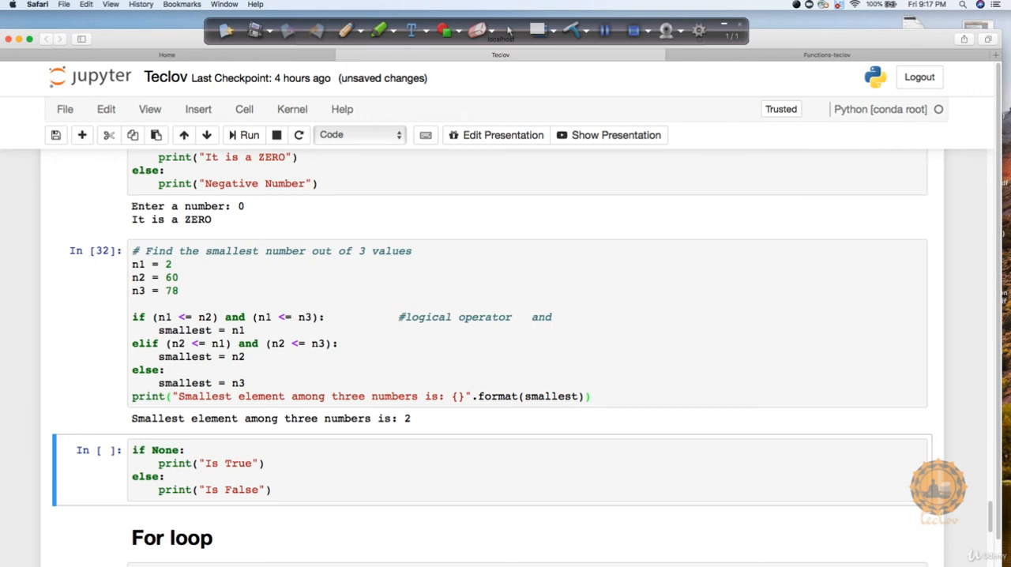
{"action": "left_click", "coordinate": [244, 135]}
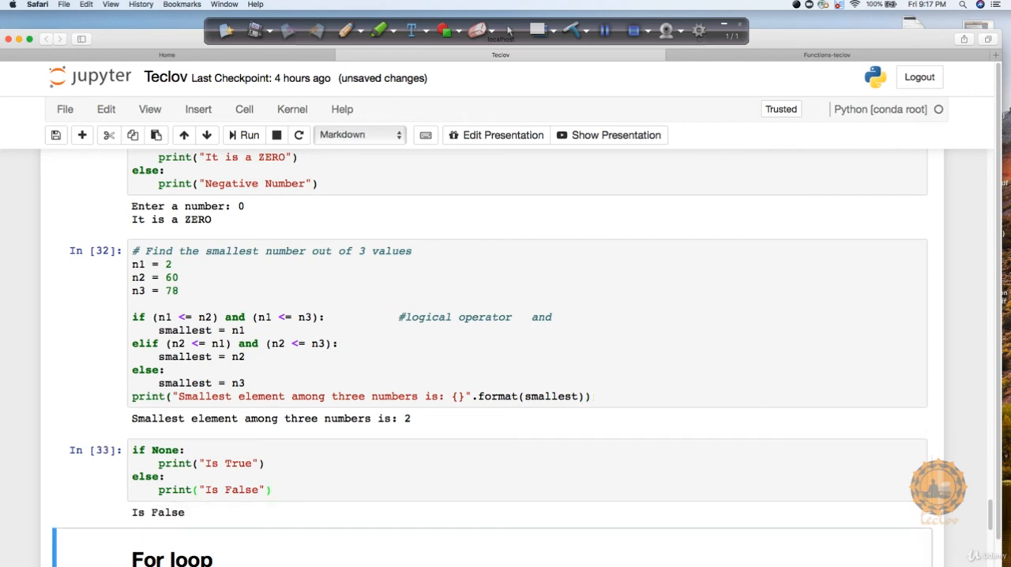